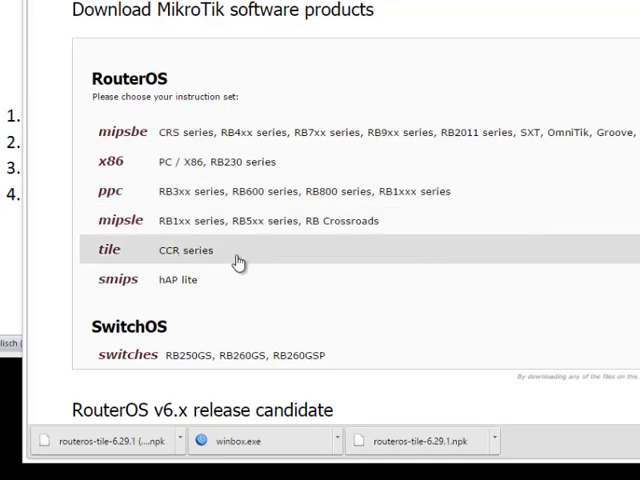
{"action": "mouse_move", "coordinate": [196, 266]}
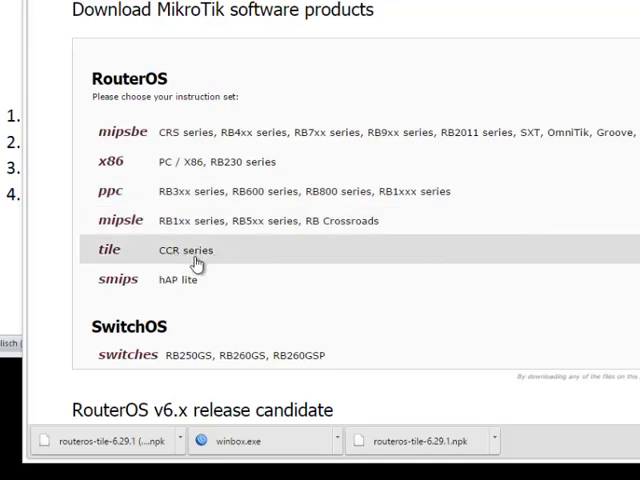
Download the RouterOS CCR-series package and winbox.exe from the MikroTik page.
{"action": "left_click", "coordinate": [108, 250]}
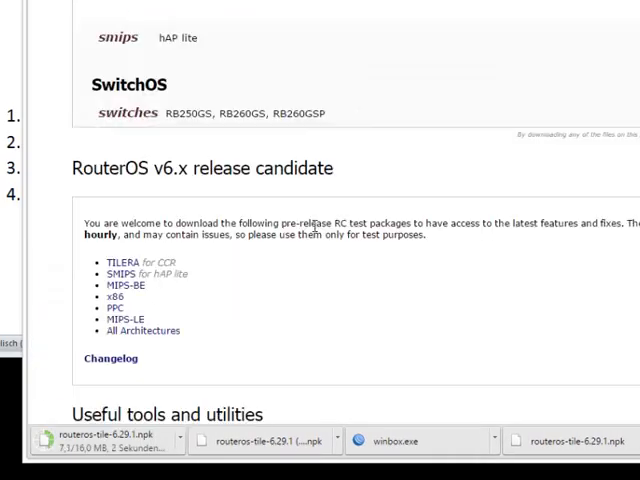
{"action": "scroll", "scroll_direction": "down", "scroll_amount": 3}
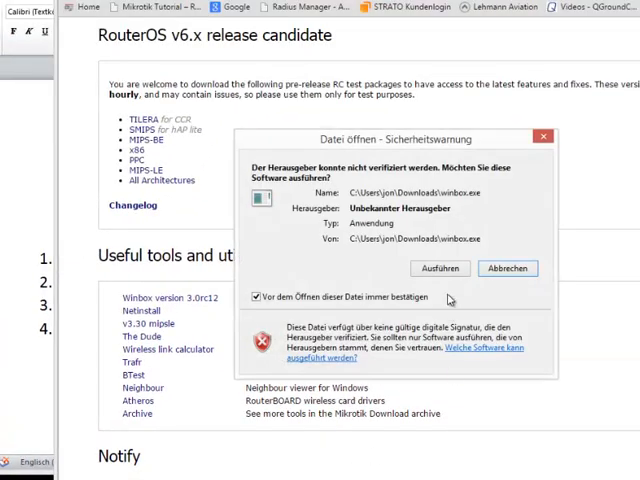
Run the downloaded winbox.exe despite the Windows security warning.
{"action": "left_click", "coordinate": [440, 268]}
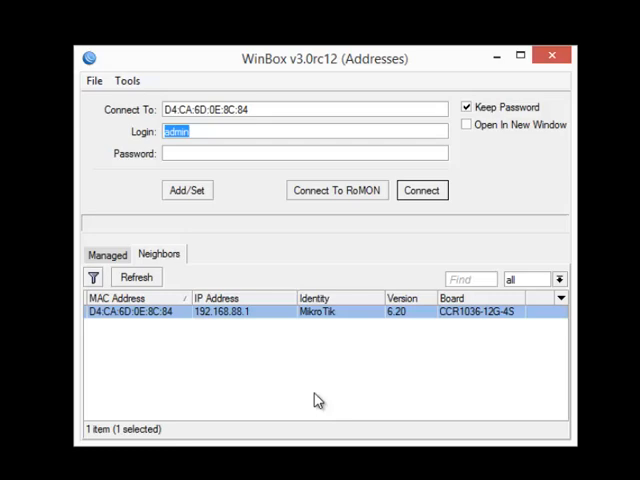
{"action": "mouse_move", "coordinate": [268, 114]}
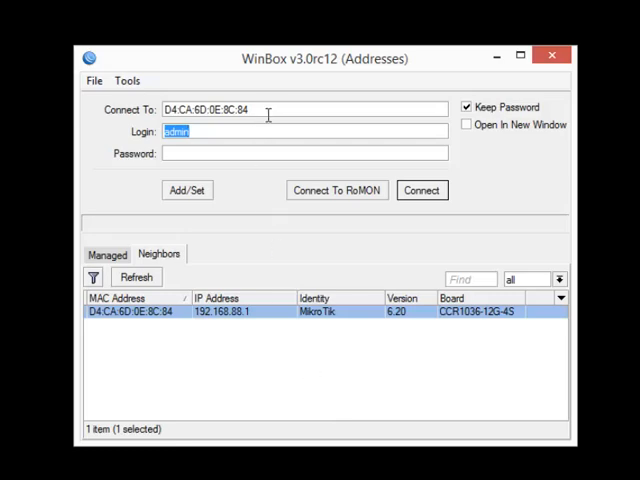
{"action": "mouse_move", "coordinate": [228, 328]}
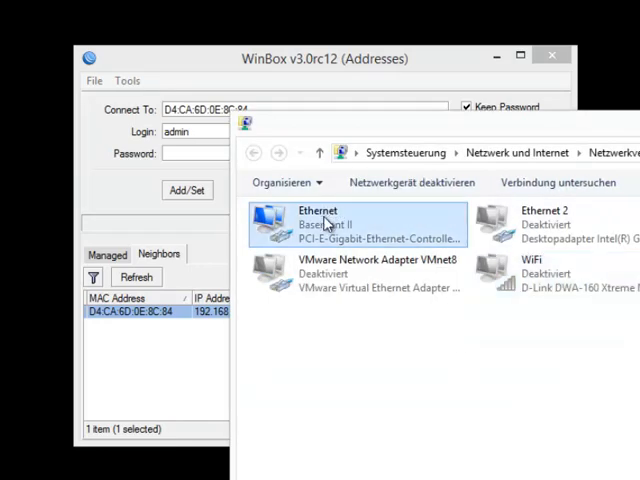
Give the Ethernet adapter the static IPv4 address 192.168.88.100.
{"action": "double_click", "coordinate": [318, 224]}
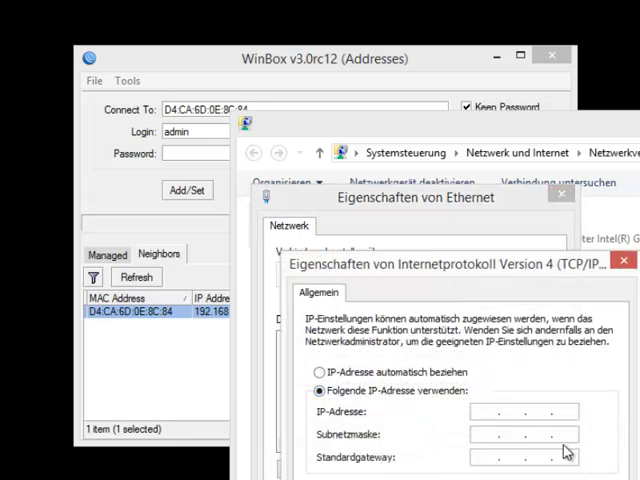
{"action": "type", "text": "192.1"}
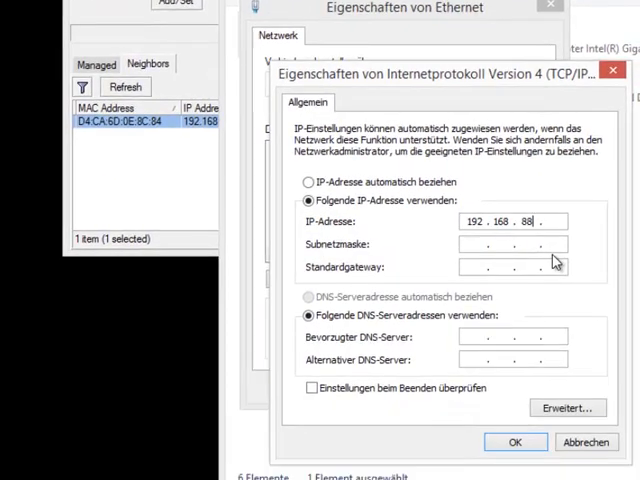
{"action": "type", "text": "100"}
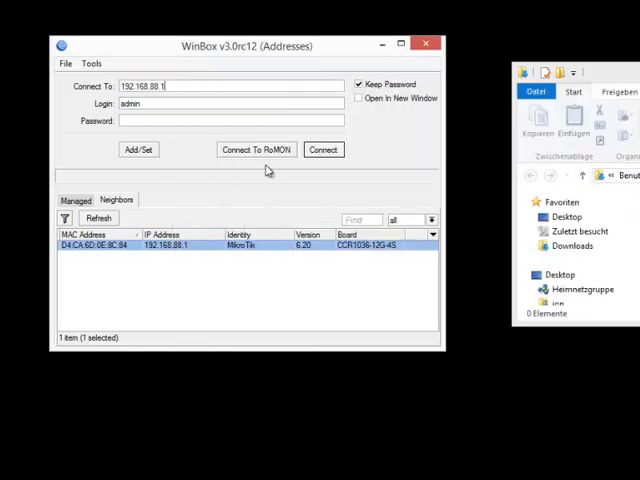
Connect to the router at 192.168.88.1 as admin and accept the default configuration notice.
{"action": "left_click", "coordinate": [322, 148]}
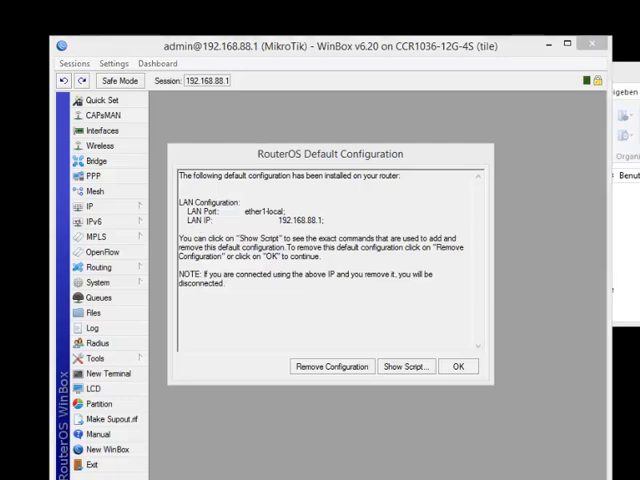
{"action": "mouse_move", "coordinate": [318, 288]}
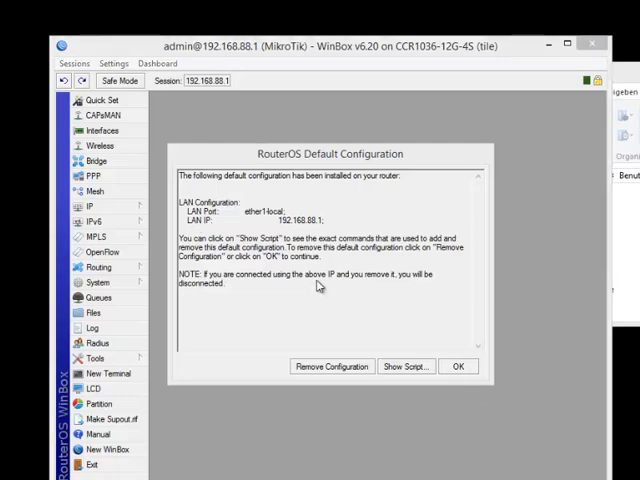
{"action": "mouse_move", "coordinate": [322, 296]}
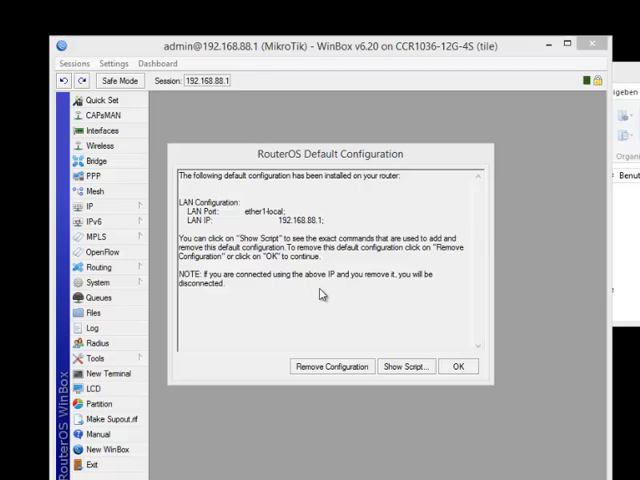
{"action": "mouse_move", "coordinate": [422, 348]}
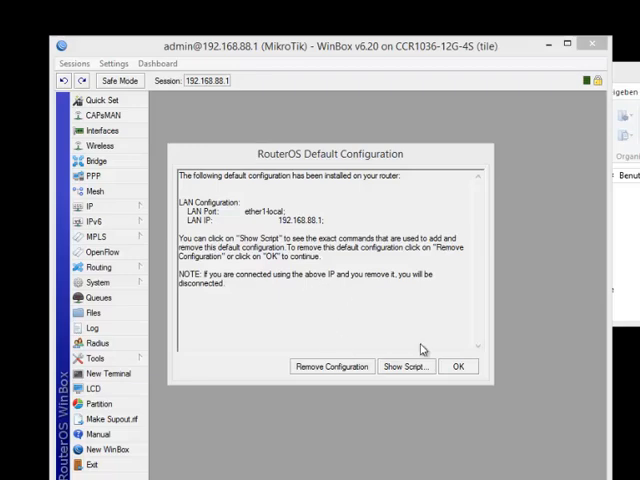
{"action": "mouse_move", "coordinate": [378, 316]}
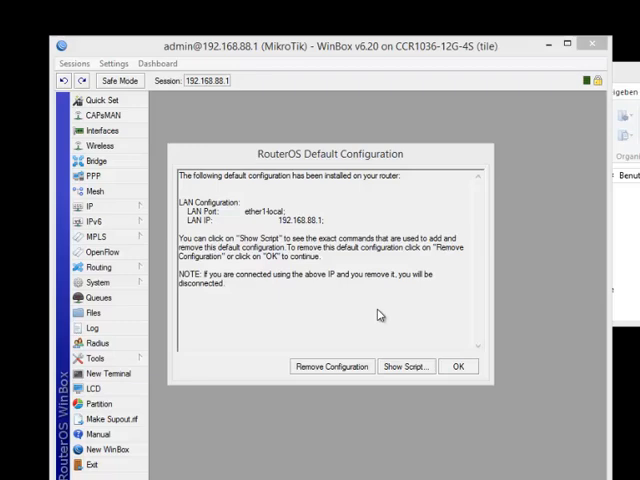
{"action": "mouse_move", "coordinate": [322, 376]}
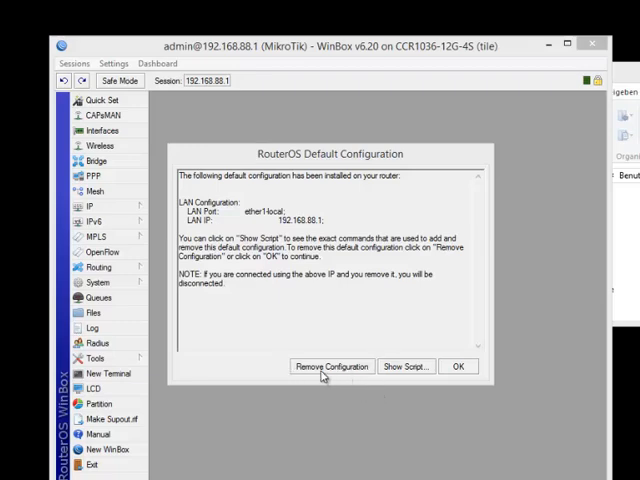
{"action": "mouse_move", "coordinate": [350, 372]}
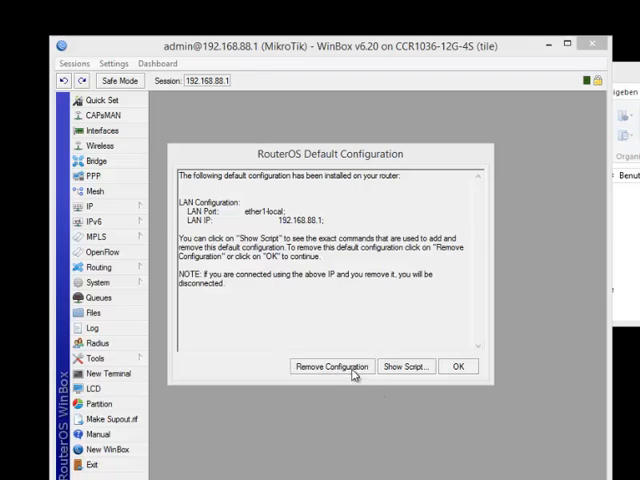
{"action": "mouse_move", "coordinate": [484, 380]}
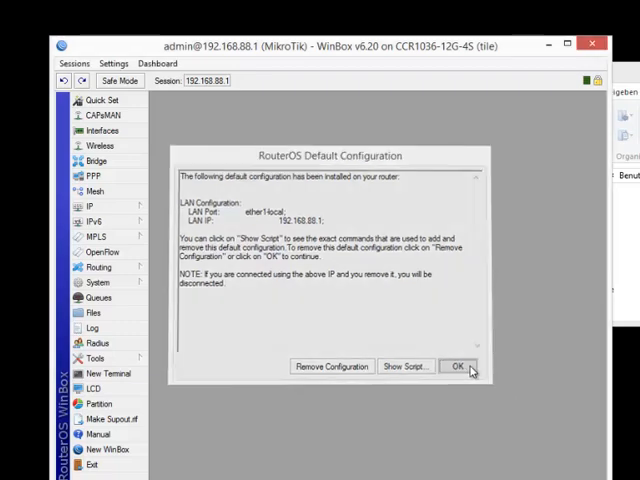
{"action": "left_click", "coordinate": [456, 366]}
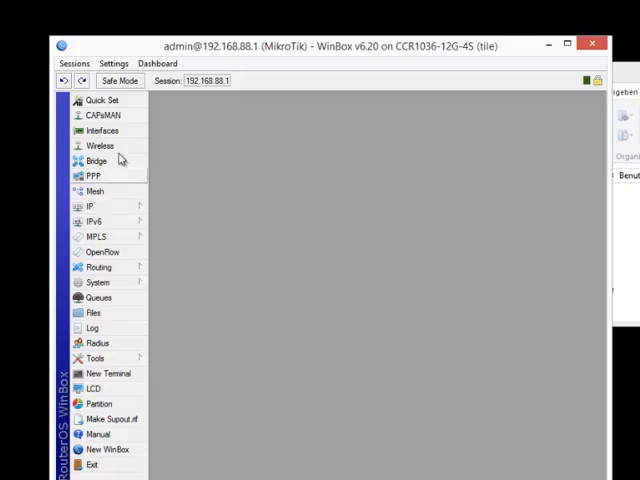
Comment ether1 as 'MGMT LAN' in the Interface List.
{"action": "left_click", "coordinate": [104, 130]}
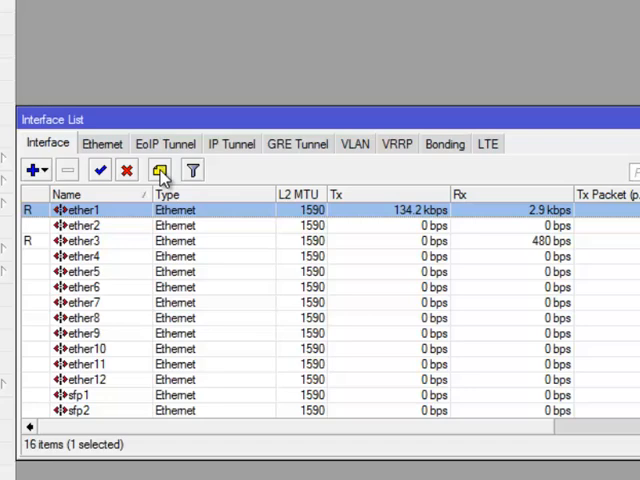
{"action": "left_click", "coordinate": [160, 168]}
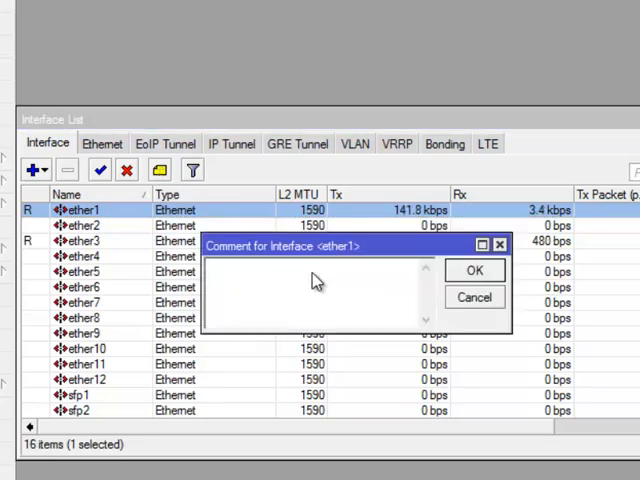
{"action": "mouse_move", "coordinate": [336, 280]}
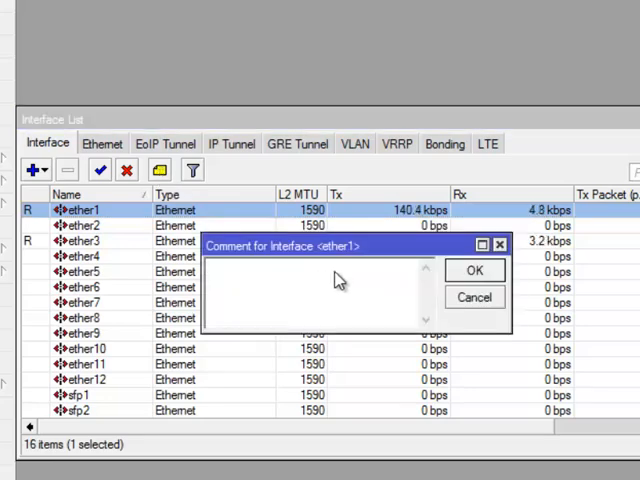
{"action": "type", "text": "MGMT"}
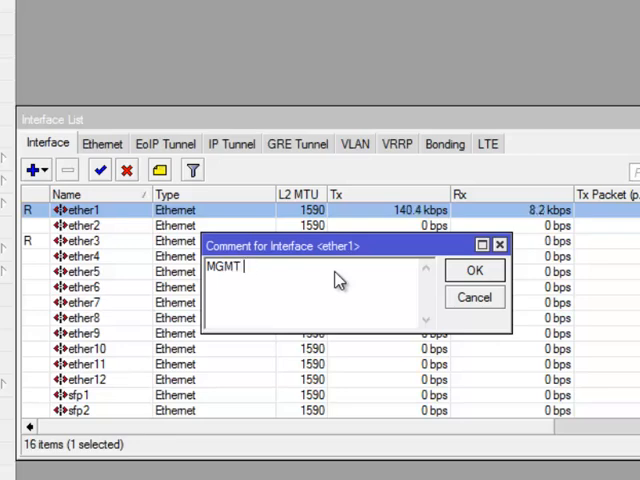
{"action": "mouse_move", "coordinate": [380, 280]}
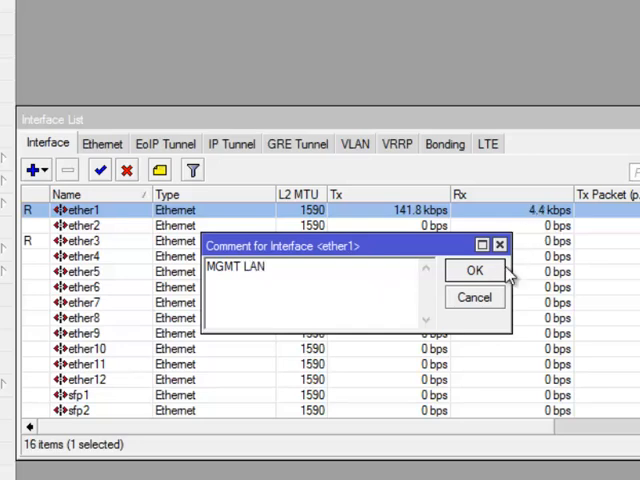
{"action": "left_click", "coordinate": [474, 270]}
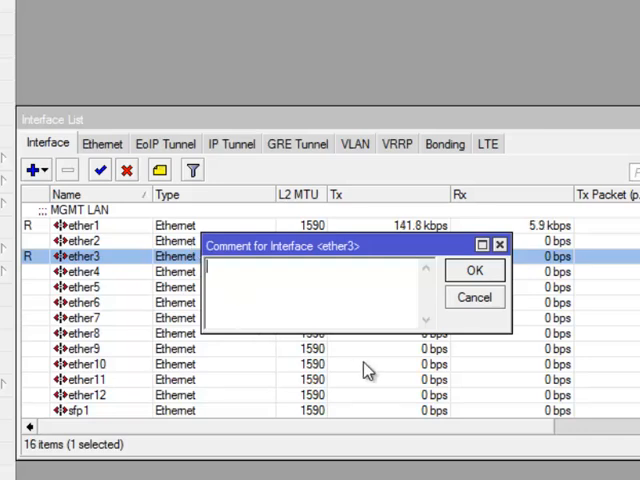
Comment ether3 as 'WAN from ISP'.
{"action": "type", "text": "WAN"}
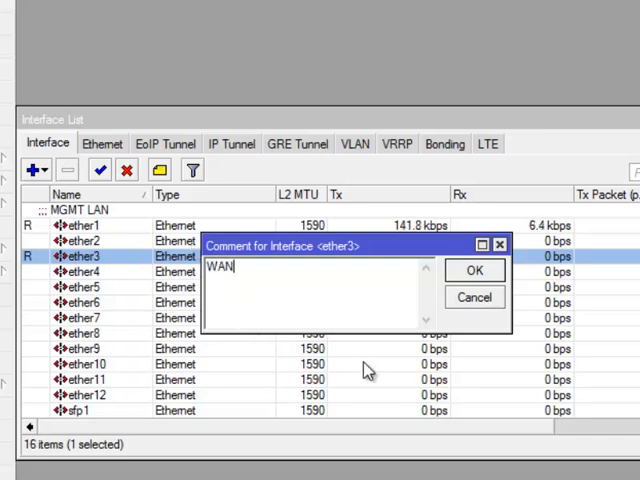
{"action": "type", "text": "from"}
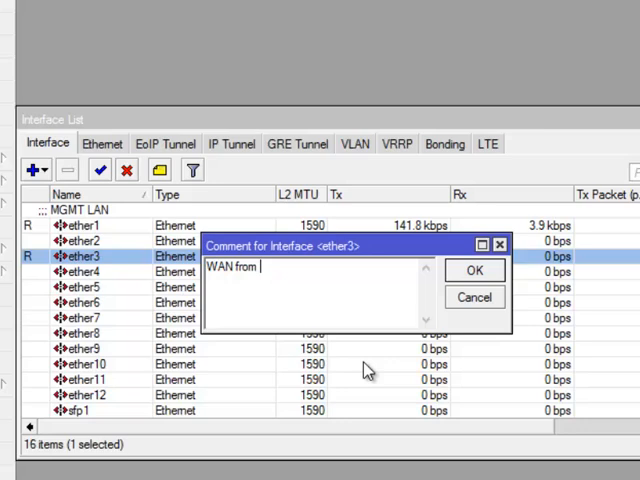
{"action": "type", "text": "ISP"}
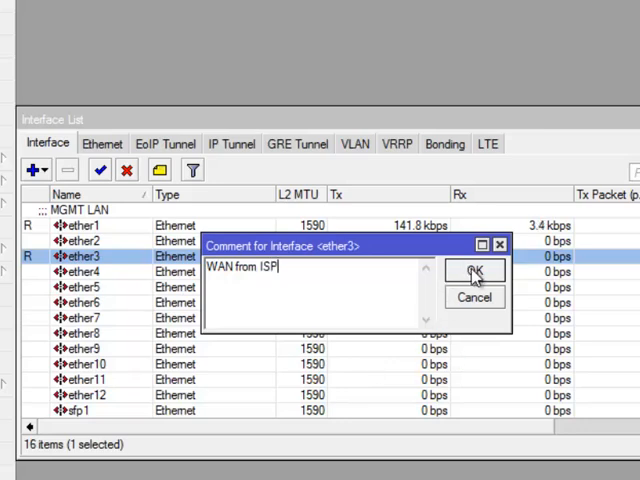
{"action": "left_click", "coordinate": [474, 272]}
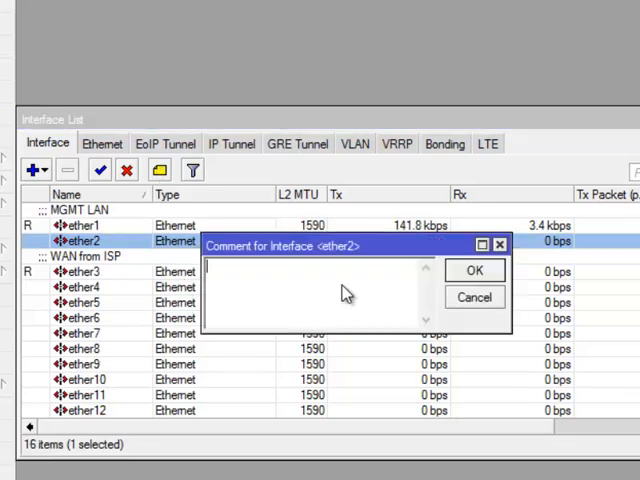
Comment ether2 as 'DHCP LAN'.
{"action": "type", "text": "DHCP L"}
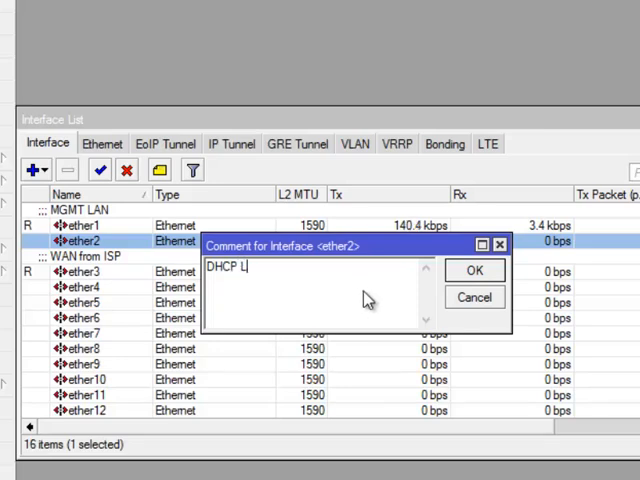
{"action": "type", "text": "AN"}
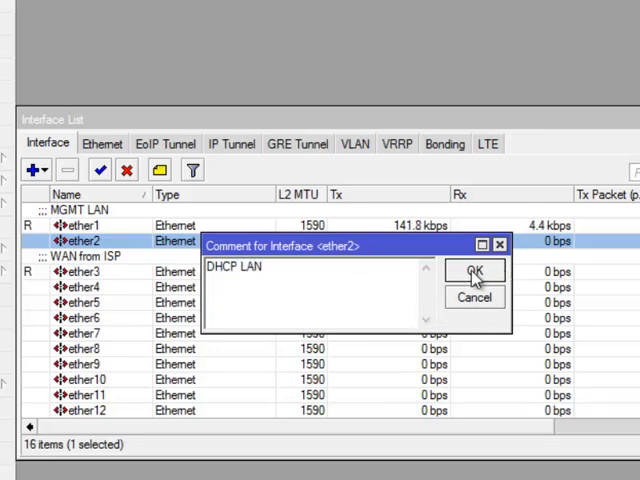
{"action": "left_click", "coordinate": [472, 272]}
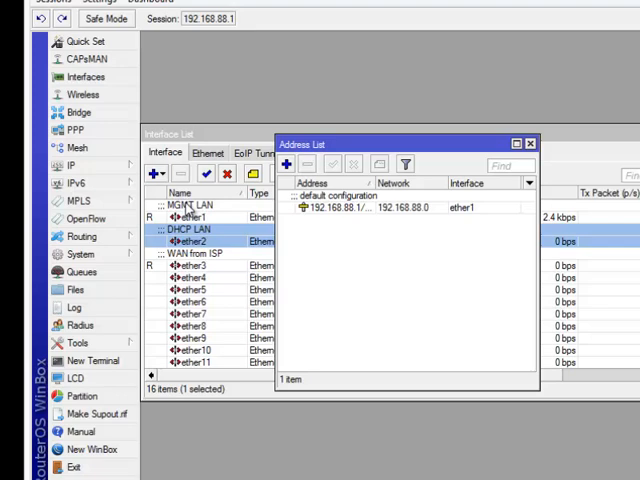
Add the LAN address 10.10.110.10/24 on ether2.
{"action": "left_click", "coordinate": [288, 164]}
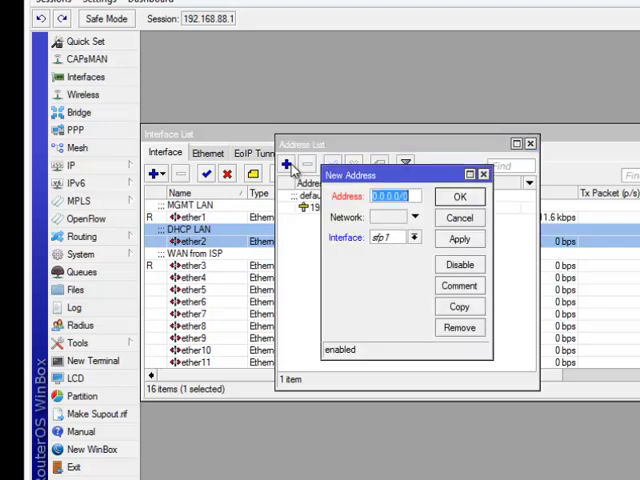
{"action": "mouse_move", "coordinate": [412, 208]}
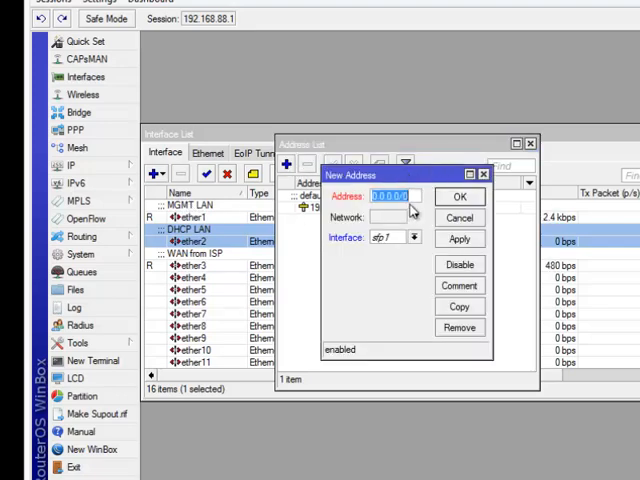
{"action": "type", "text": "10.10/24"}
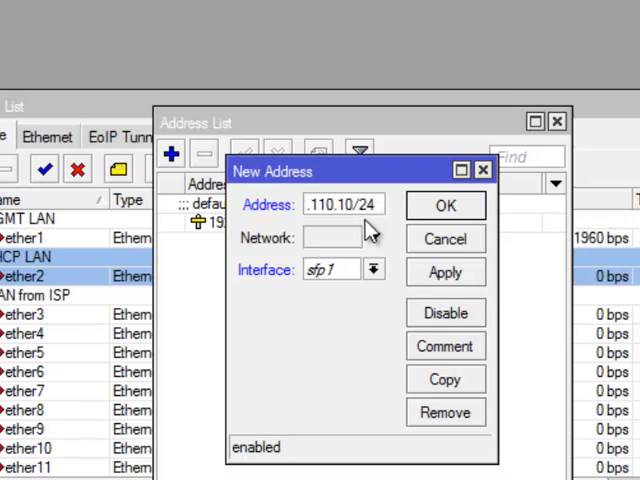
{"action": "mouse_move", "coordinate": [384, 276]}
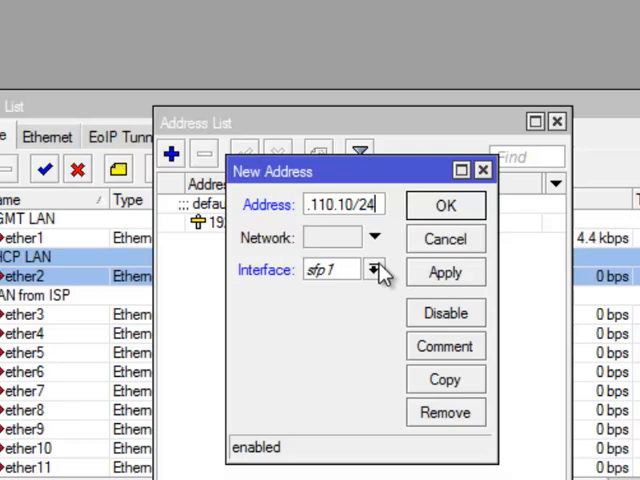
{"action": "left_click", "coordinate": [330, 268]}
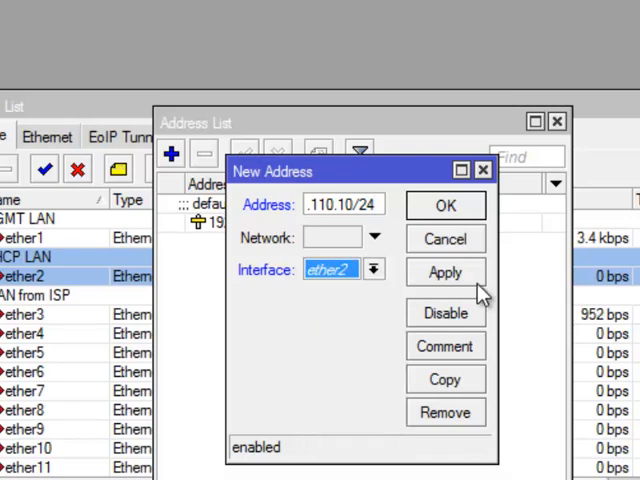
{"action": "left_click", "coordinate": [444, 272]}
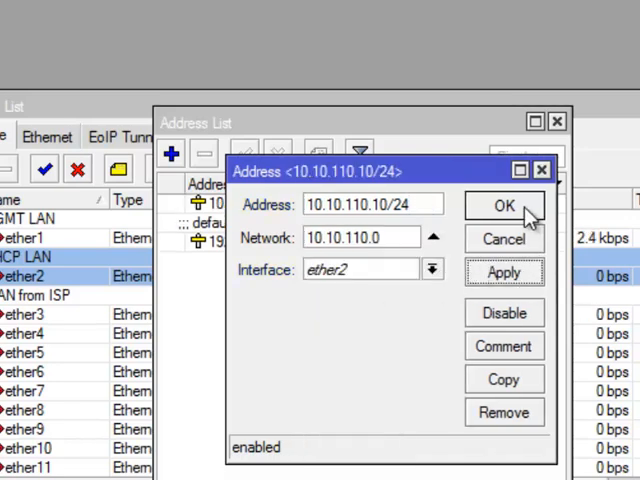
{"action": "left_click", "coordinate": [504, 204]}
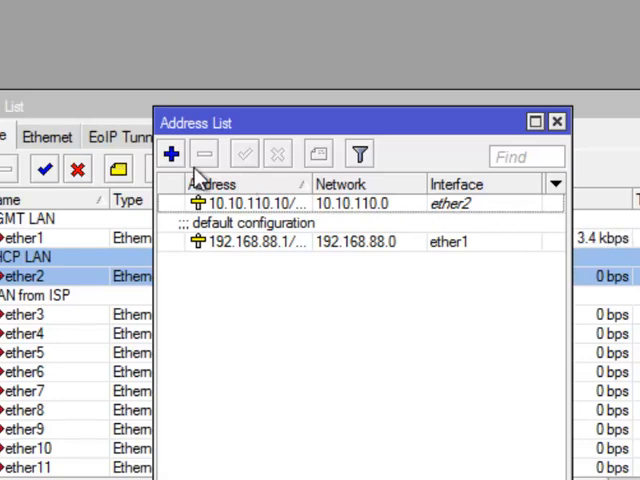
{"action": "left_click", "coordinate": [170, 152]}
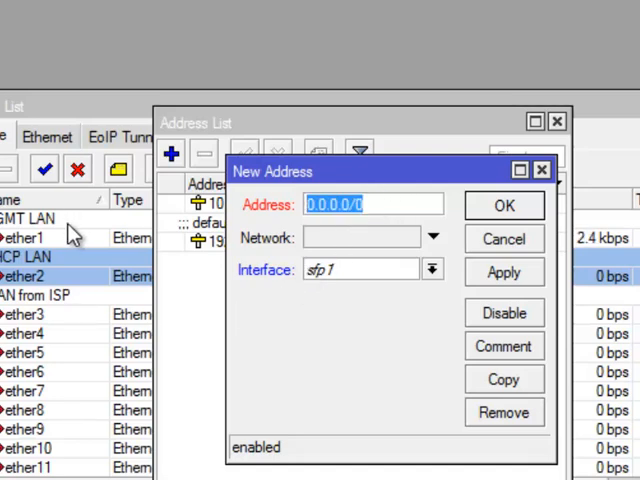
{"action": "type", "text": "94.79.168.26"}
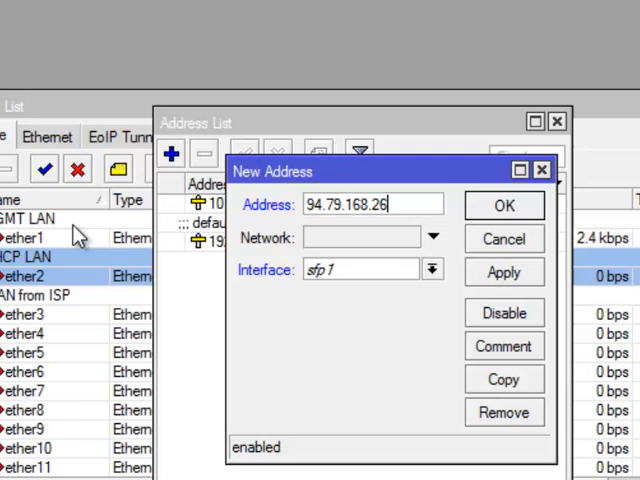
{"action": "type", "text": "/29"}
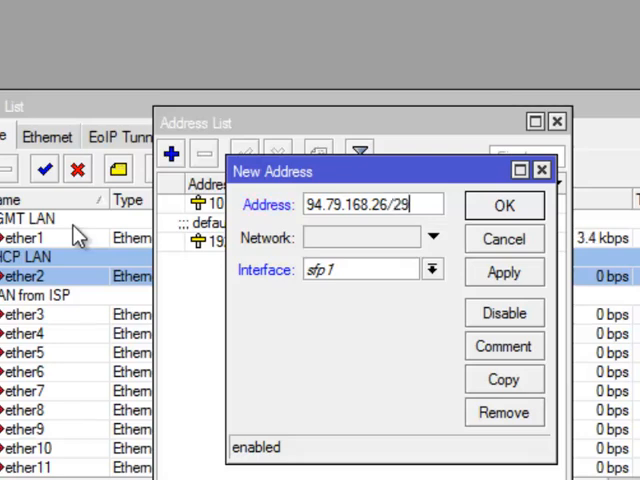
{"action": "left_click", "coordinate": [432, 270]}
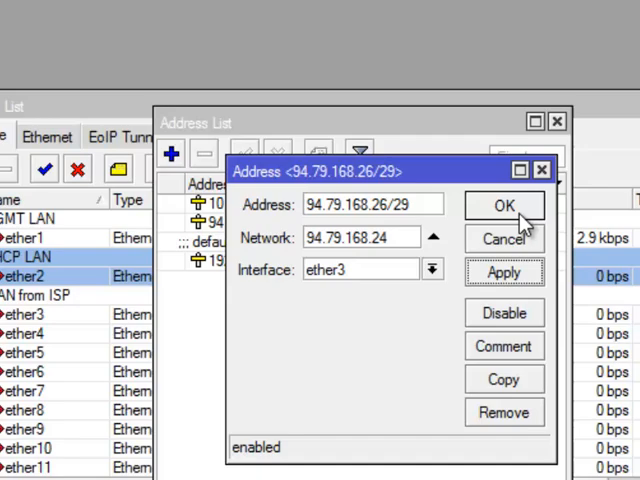
{"action": "left_click", "coordinate": [504, 204]}
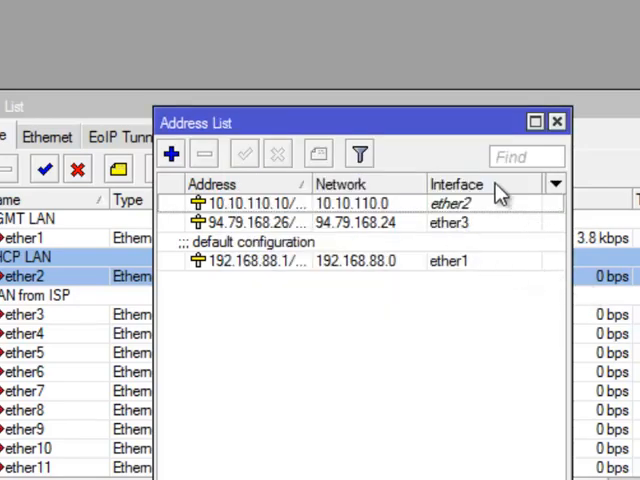
{"action": "left_click", "coordinate": [556, 120]}
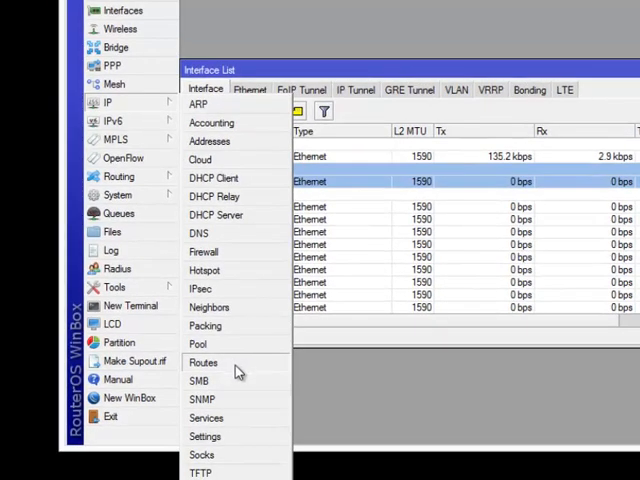
In IP Routes, start a new default route 0.0.0.0/0 via gateway 94.79.168.25.
{"action": "left_click", "coordinate": [204, 362]}
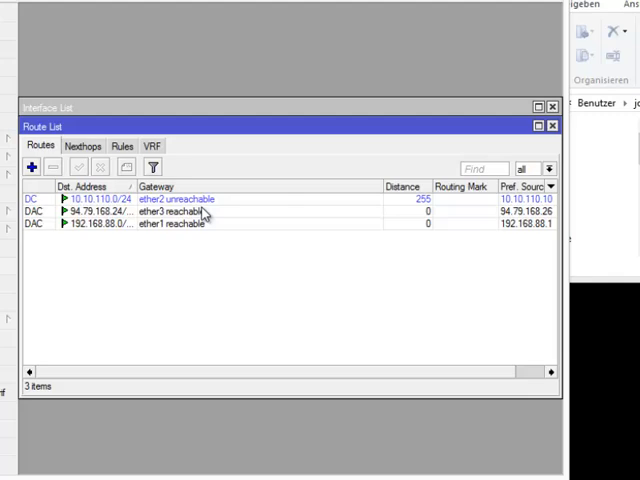
{"action": "left_click", "coordinate": [200, 212]}
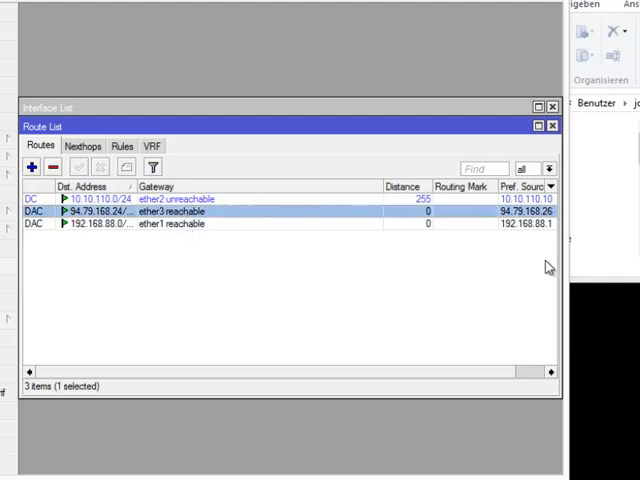
{"action": "mouse_move", "coordinate": [576, 312]}
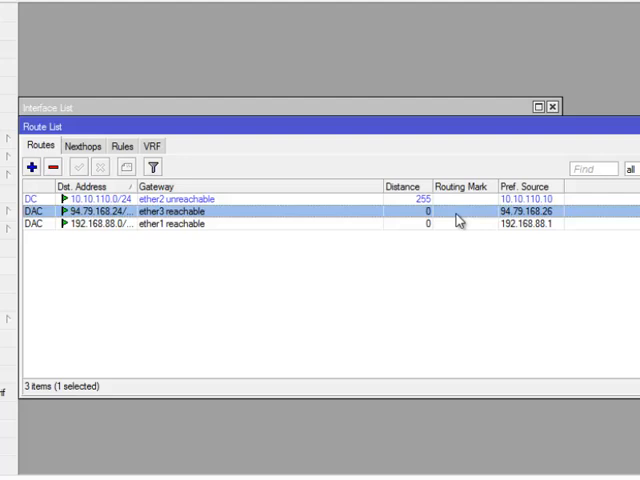
{"action": "mouse_move", "coordinate": [498, 224]}
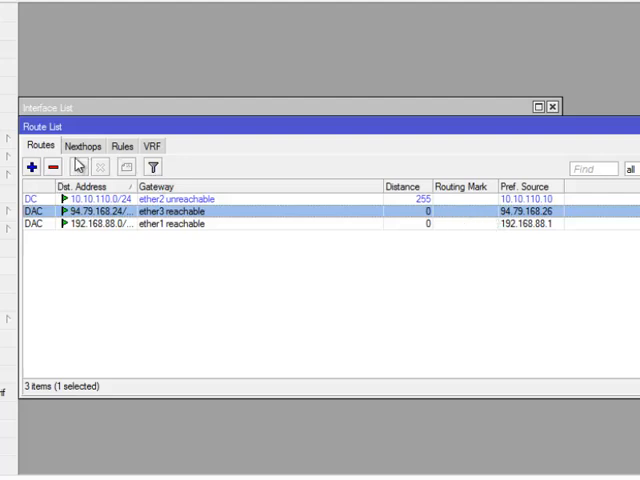
{"action": "left_click", "coordinate": [32, 168]}
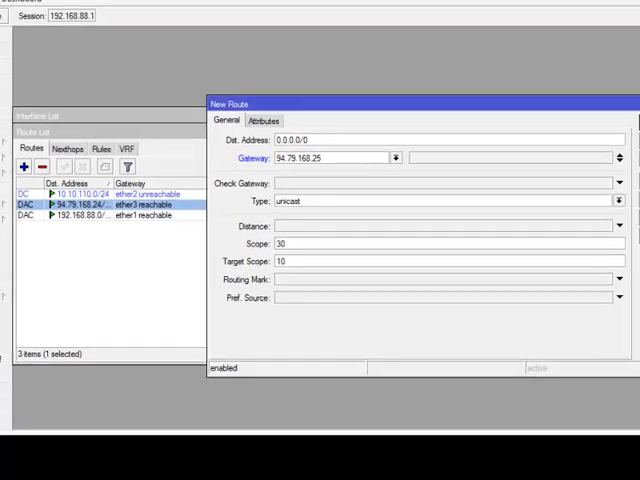
Save the default route and begin a ping from a new router terminal.
{"action": "left_click", "coordinate": [590, 160]}
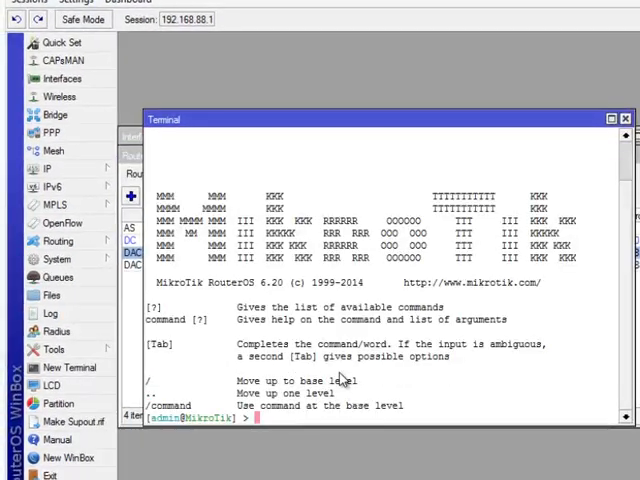
{"action": "type", "text": "ping"}
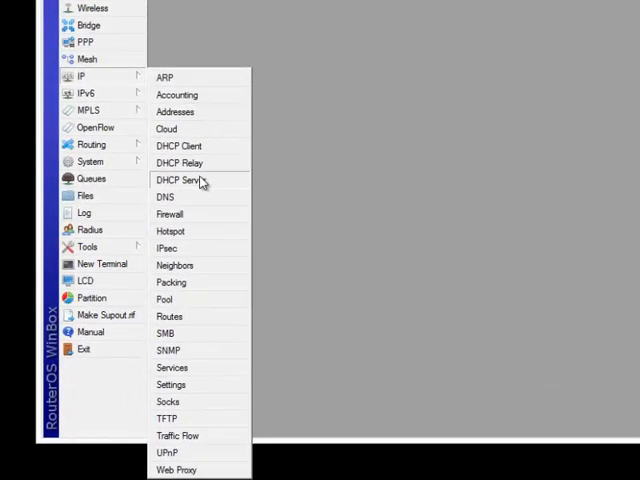
Run DHCP Setup on ether2, accepting the 10.10.110.0/24 network and suggested gateway.
{"action": "left_click", "coordinate": [178, 180]}
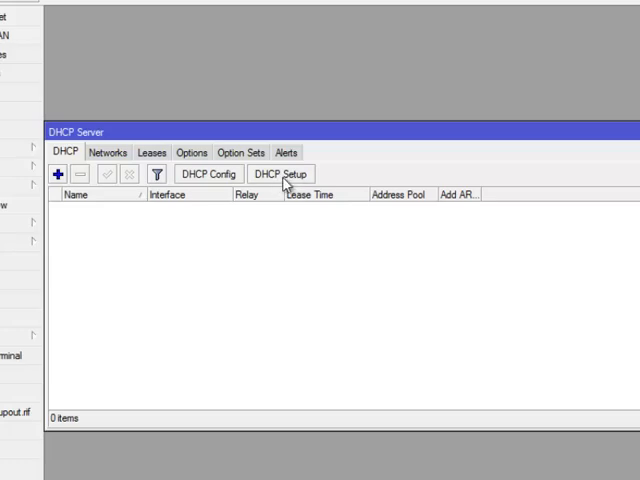
{"action": "left_click", "coordinate": [280, 172]}
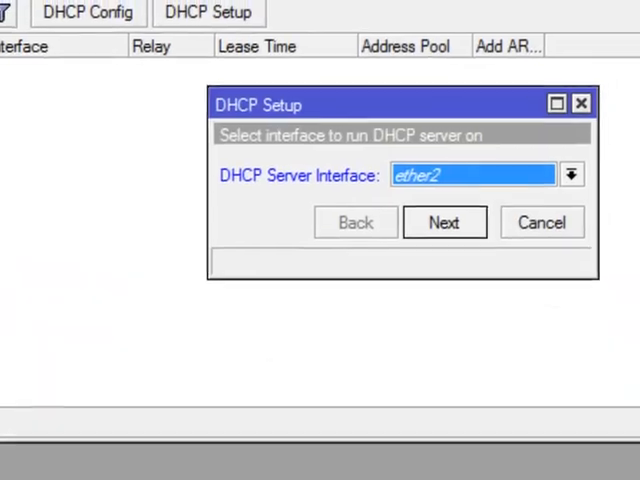
{"action": "left_click", "coordinate": [444, 222]}
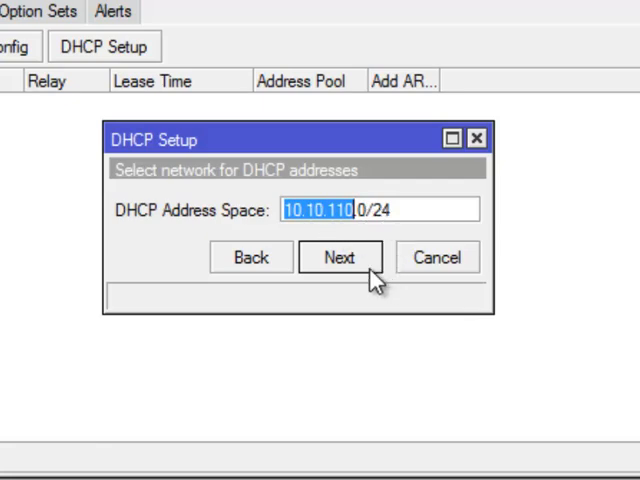
{"action": "left_click", "coordinate": [340, 256]}
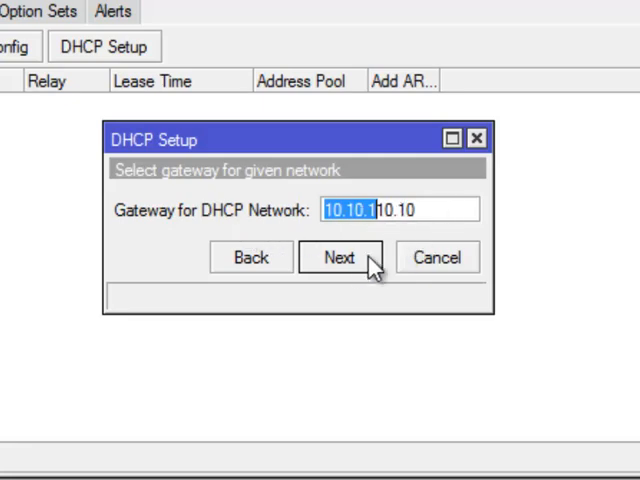
{"action": "left_click", "coordinate": [340, 256]}
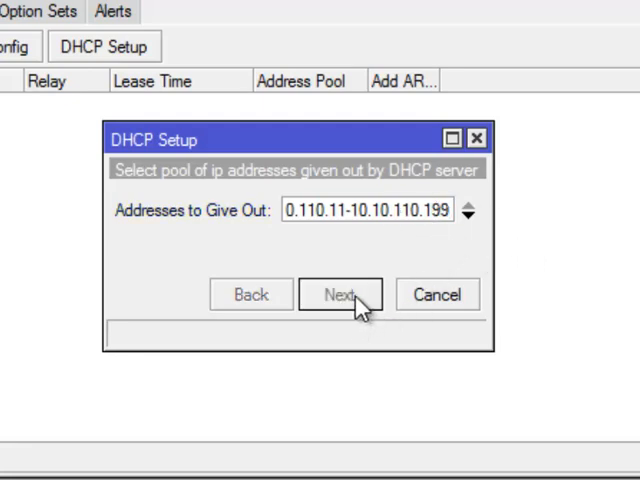
Accept the 10.10.110.11-199 pool and finish with a 00:10:00 lease time.
{"action": "left_click", "coordinate": [340, 294]}
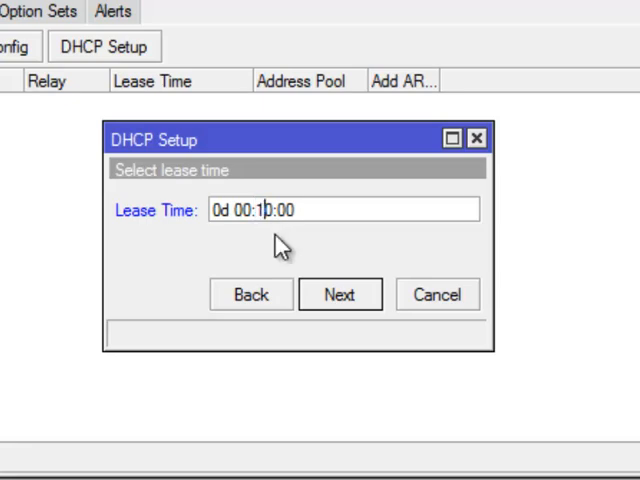
{"action": "left_click", "coordinate": [340, 294]}
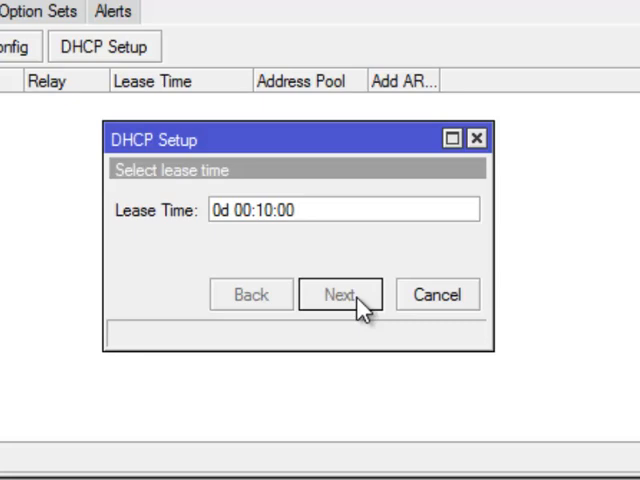
{"action": "left_click", "coordinate": [340, 294]}
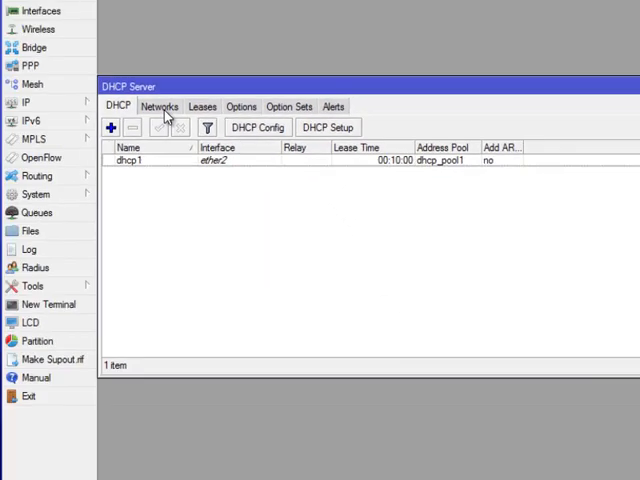
{"action": "mouse_move", "coordinate": [322, 176]}
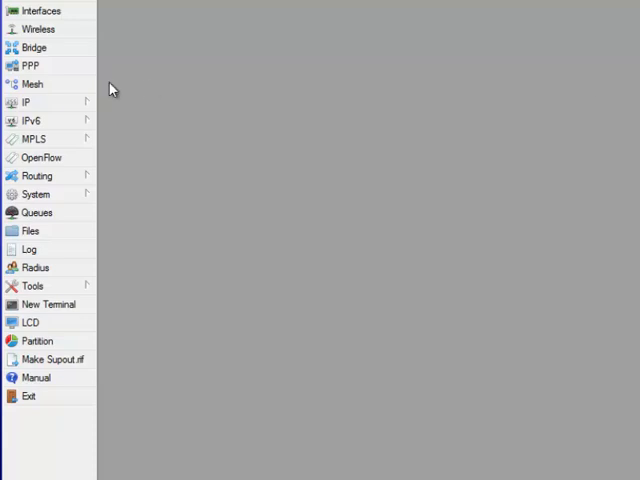
Add a srcnat NAT rule in IP Firewall with source address 10.10.110.0/24.
{"action": "left_click", "coordinate": [26, 102]}
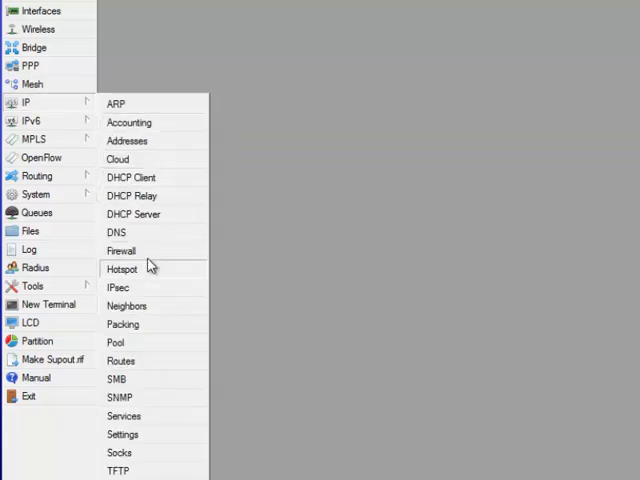
{"action": "left_click", "coordinate": [120, 250]}
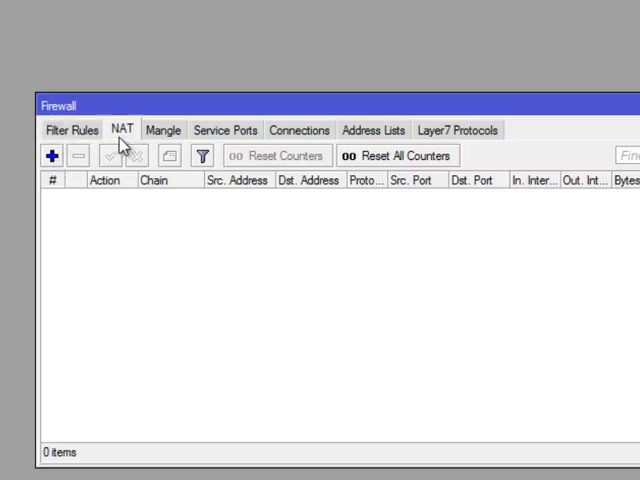
{"action": "left_click", "coordinate": [52, 156]}
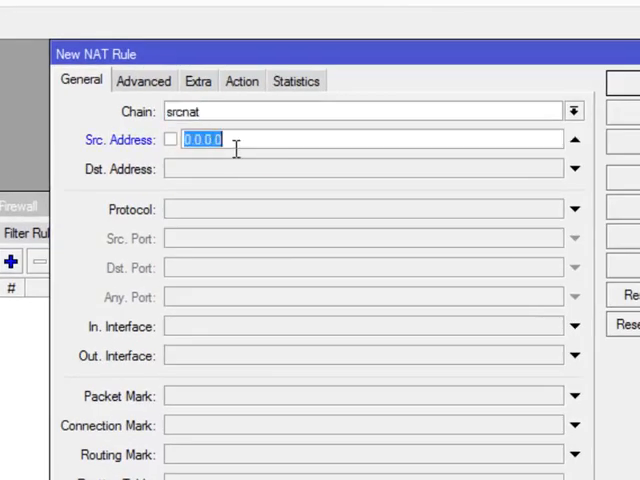
{"action": "type", "text": "10.10."}
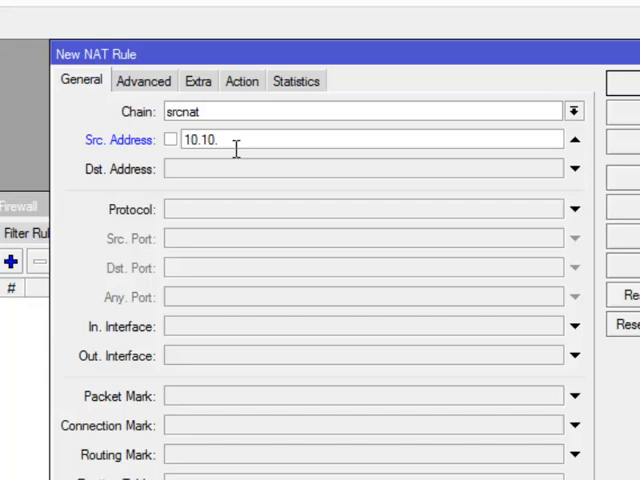
{"action": "type", "text": "110"}
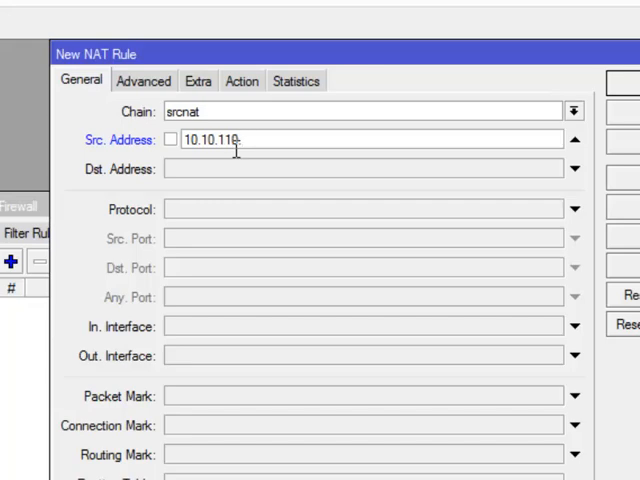
{"action": "type", "text": "0"}
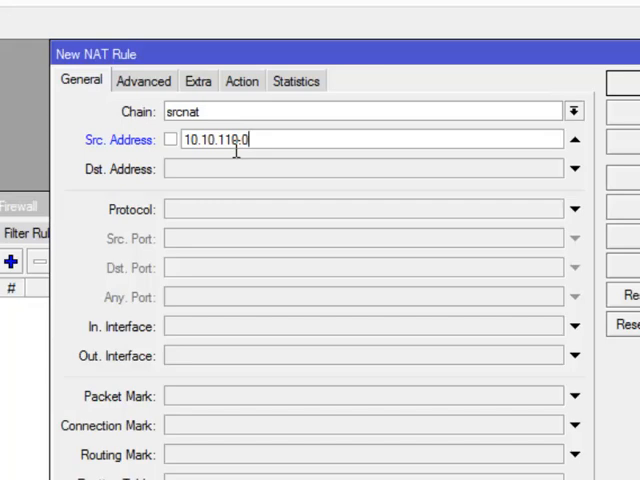
{"action": "type", "text": "/"}
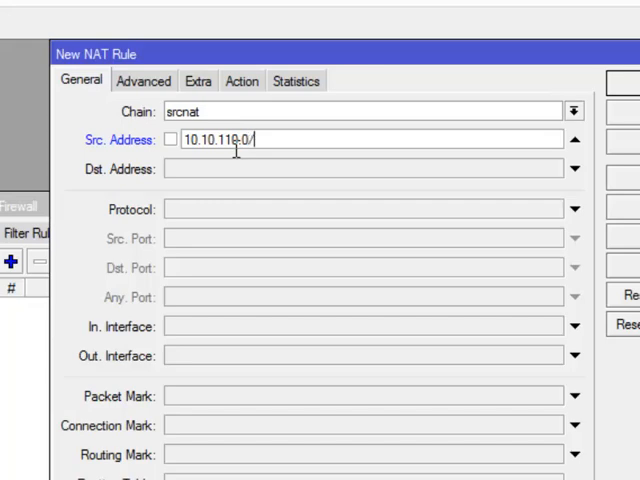
{"action": "type", "text": "24"}
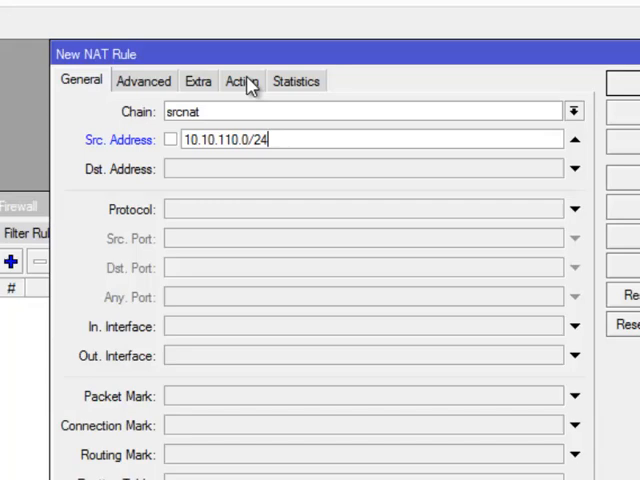
Set the rule's action to src-nat.
{"action": "left_click", "coordinate": [240, 80]}
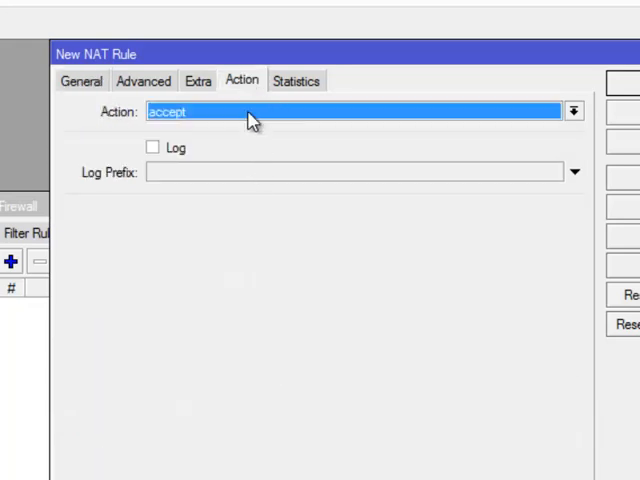
{"action": "left_click", "coordinate": [572, 112]}
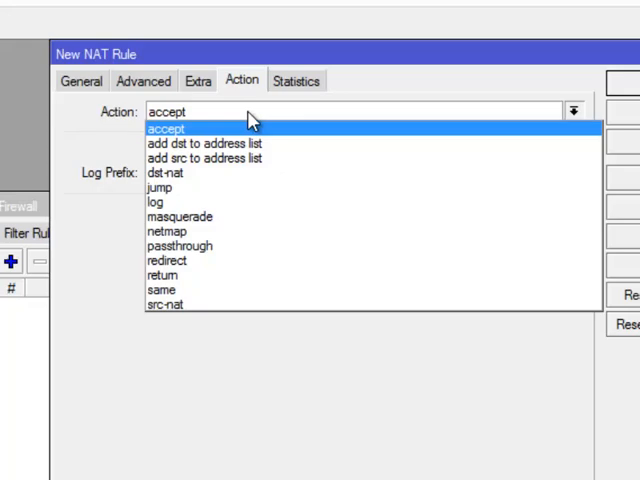
{"action": "left_click", "coordinate": [168, 128]}
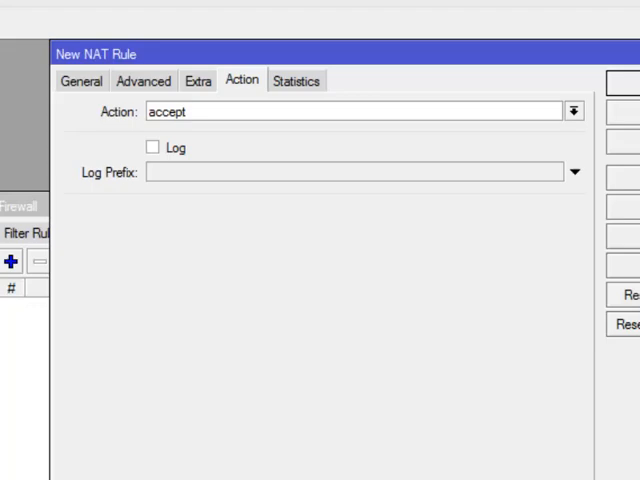
{"action": "left_click", "coordinate": [572, 112]}
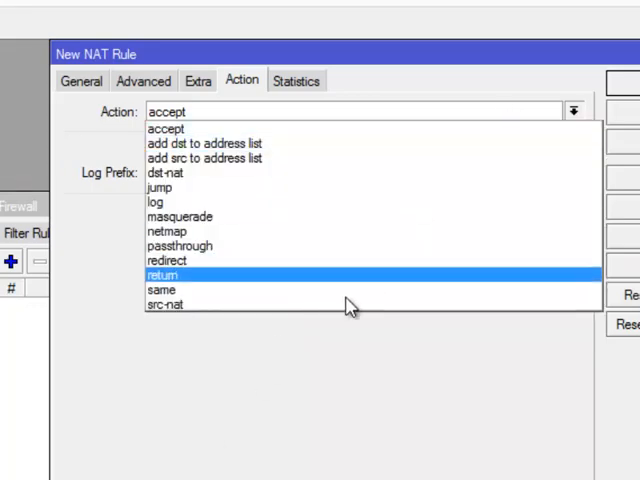
{"action": "left_click", "coordinate": [164, 304]}
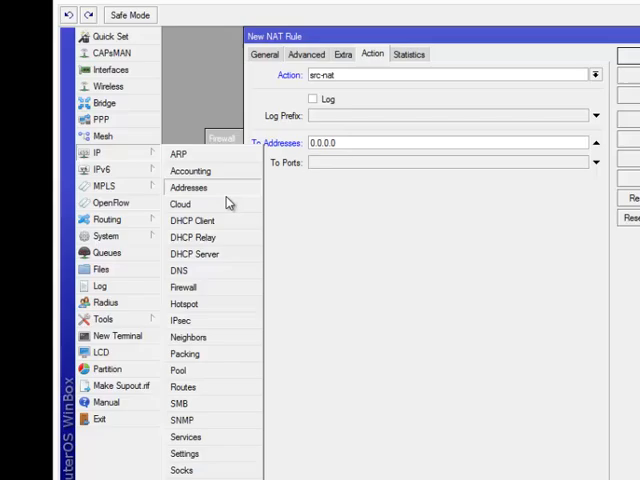
Check the ether3 WAN address in IP Addresses and set the rule's To Addresses to 94.79.168.26.
{"action": "left_click", "coordinate": [188, 188]}
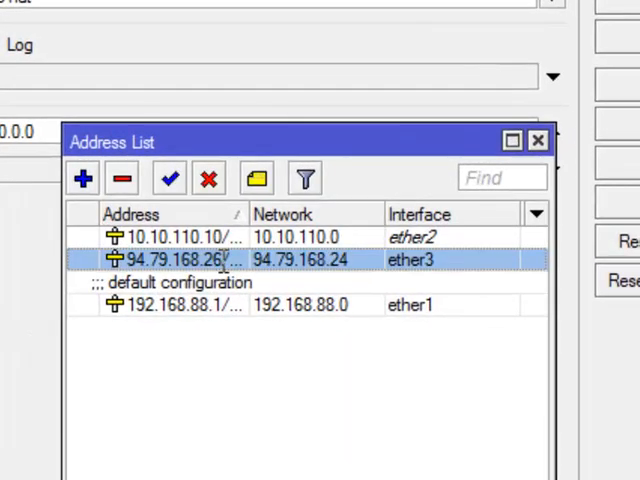
{"action": "double_click", "coordinate": [180, 260]}
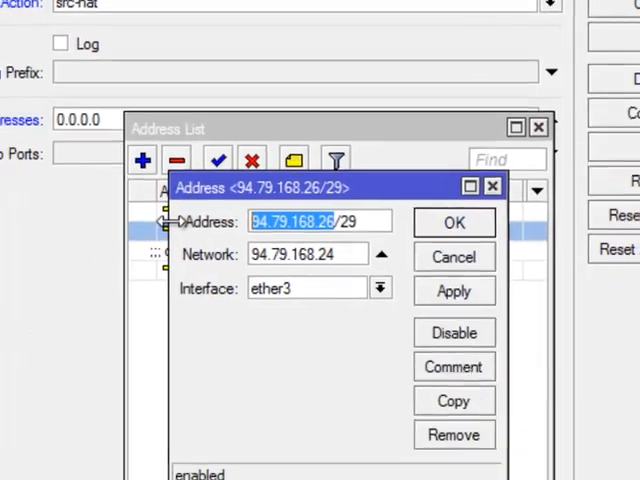
{"action": "left_click", "coordinate": [452, 220]}
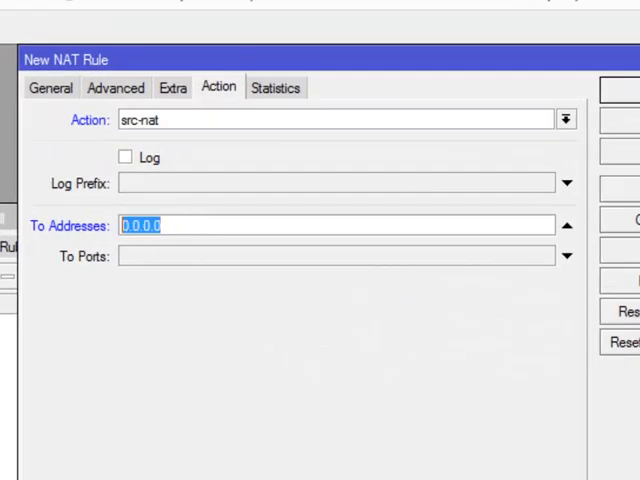
{"action": "type", "text": "94.79.168.26"}
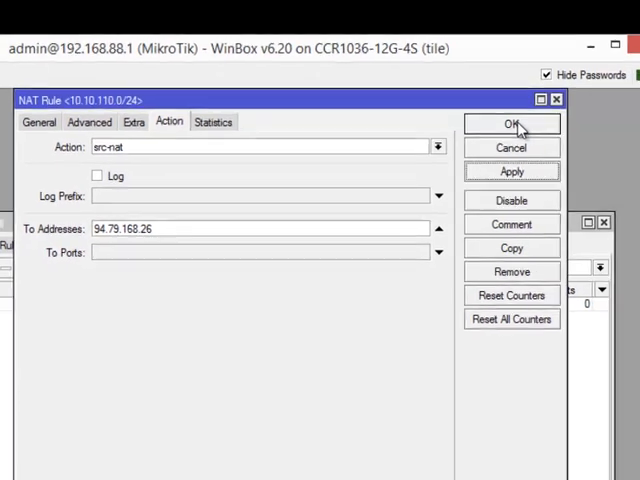
Save the NAT rule, confirm Ethernet obtains IPv4 automatically, view its details, and start pinging 8.8.8.8.
{"action": "left_click", "coordinate": [512, 122]}
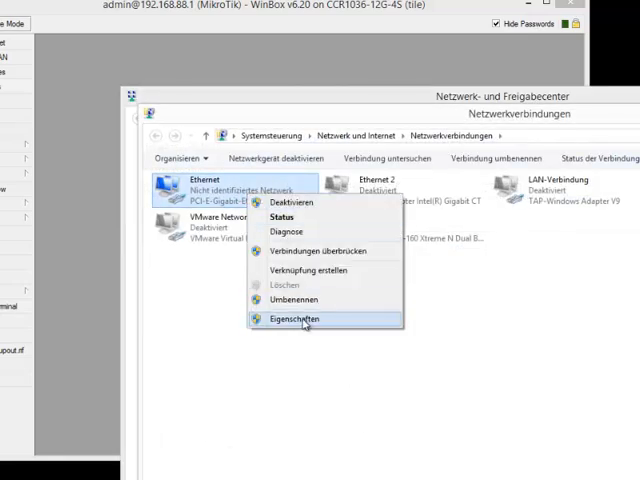
{"action": "left_click", "coordinate": [290, 318]}
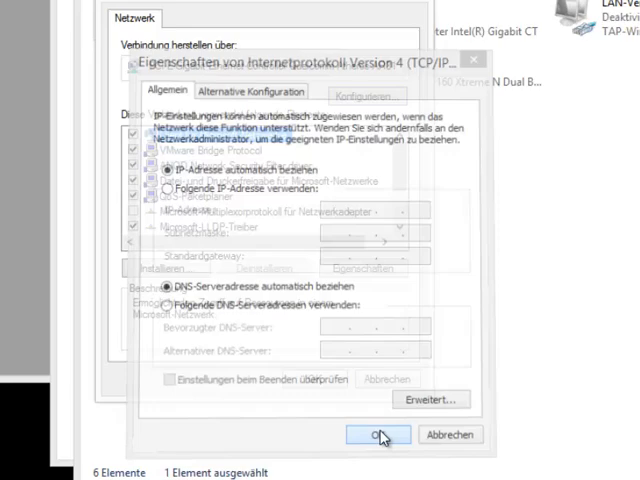
{"action": "left_click", "coordinate": [378, 436]}
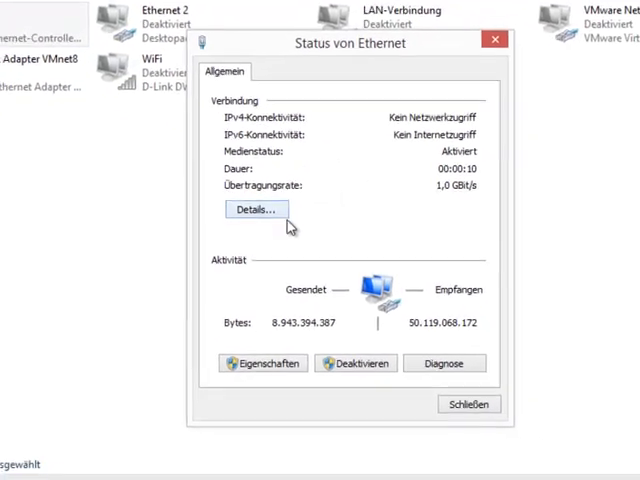
{"action": "left_click", "coordinate": [256, 210]}
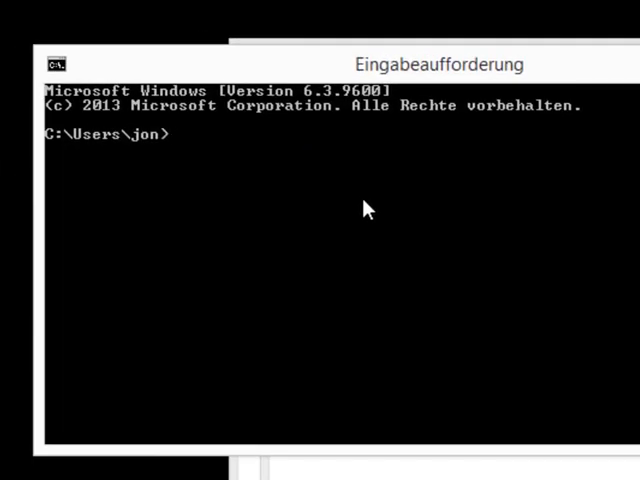
{"action": "type", "text": "ping 8.8."}
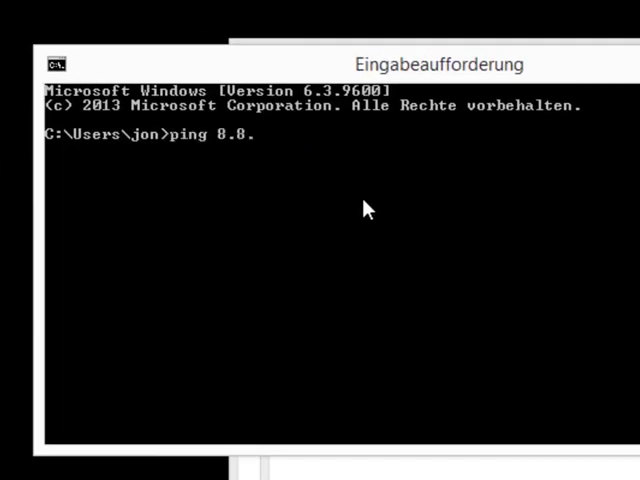